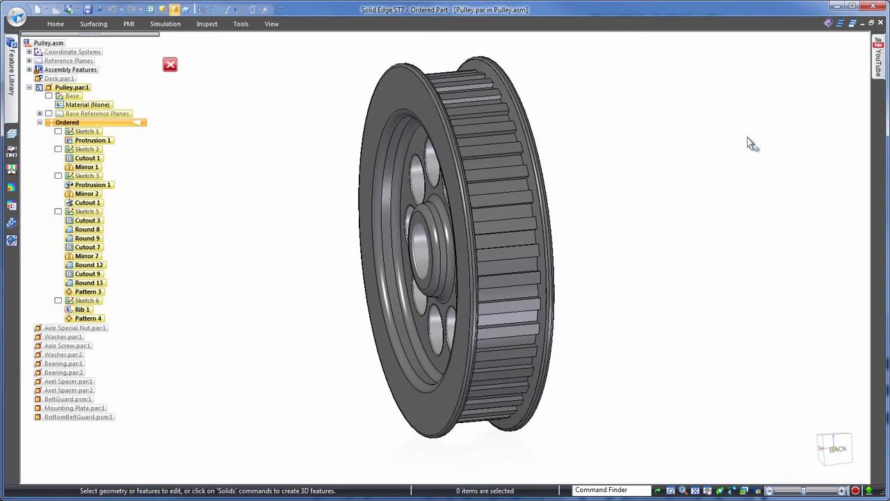
Show the pulley's Sketch 1 to edit its 35 mm width dimension.
left_click(93, 140)
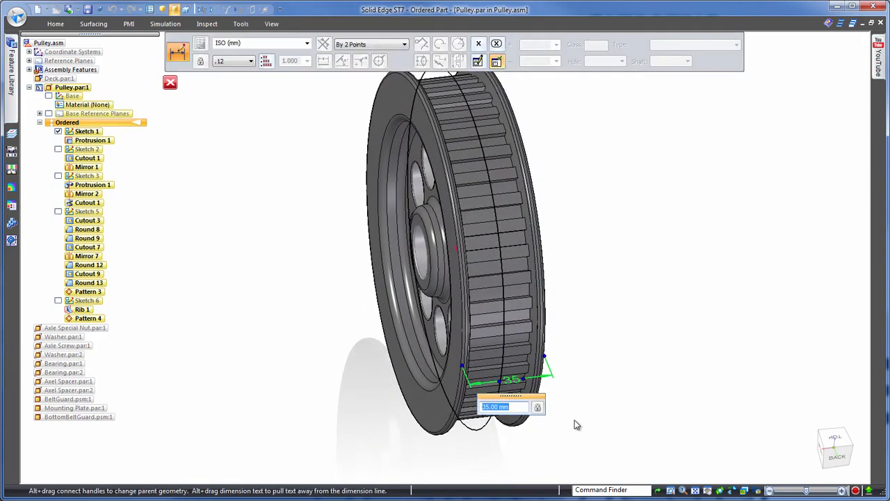
Change the pulley width dimension from 35 mm to 55 mm.
type("55")
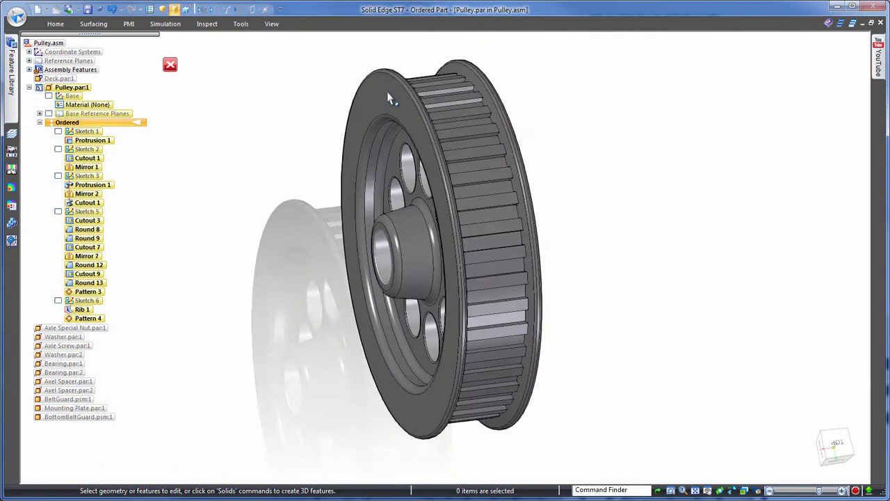
Orbit to inspect the widened pulley rim and return to the Pulley assembly.
double_click(88, 131)
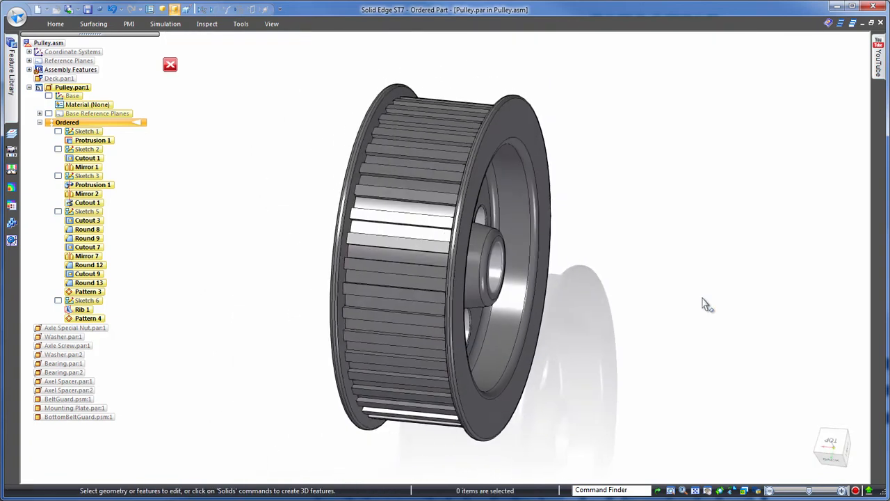
left_click_drag(706, 304, 657, 146)
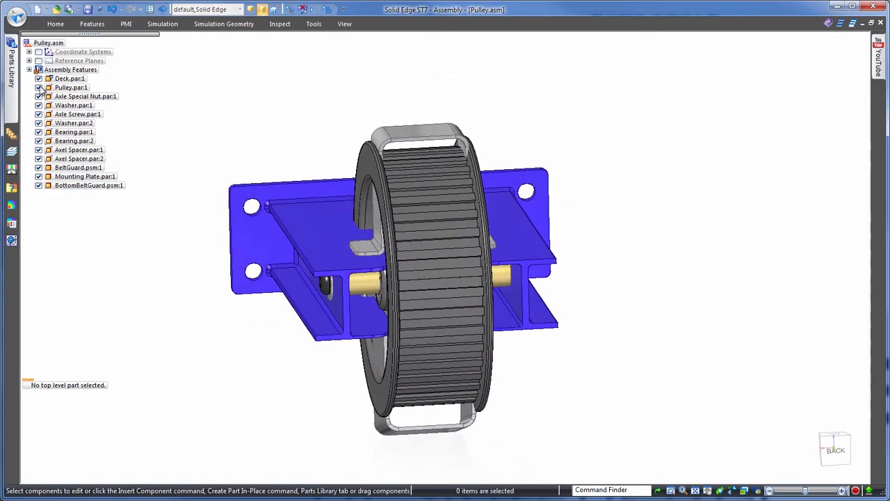
Hide Pulley.par:1 in PathFinder to reveal the axle, bearings and spacers.
left_click(39, 87)
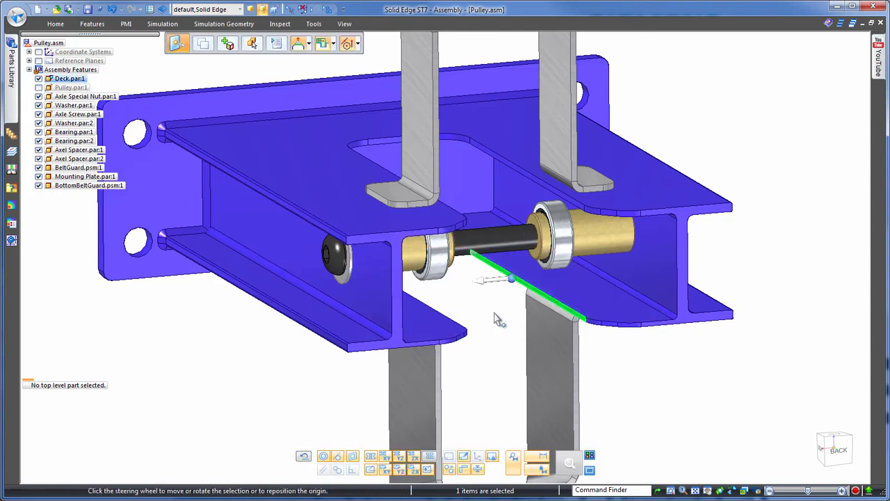
mouse_move(541, 263)
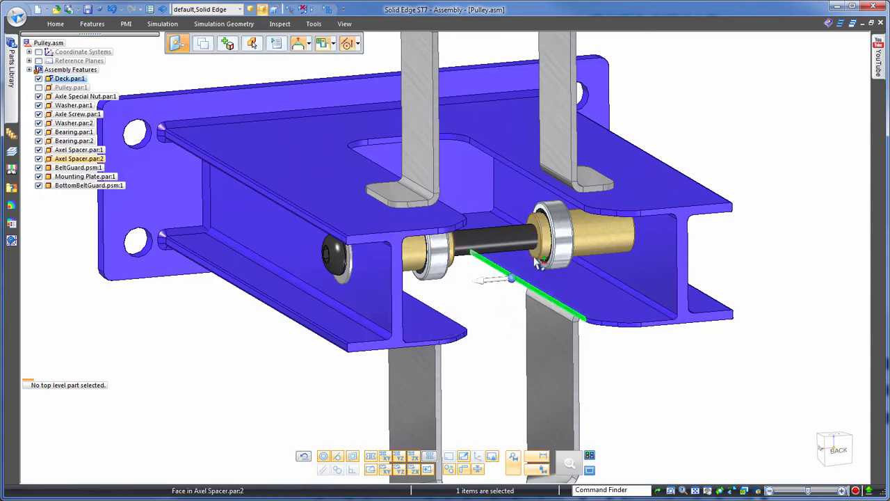